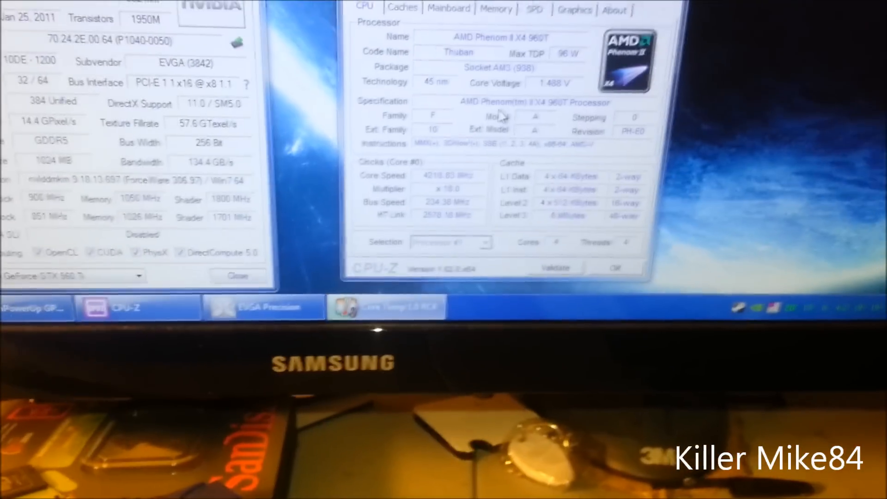
# - View the graphics card details, then the motherboard and BIOS details in CPU-Z
pyautogui.click(605, 52)
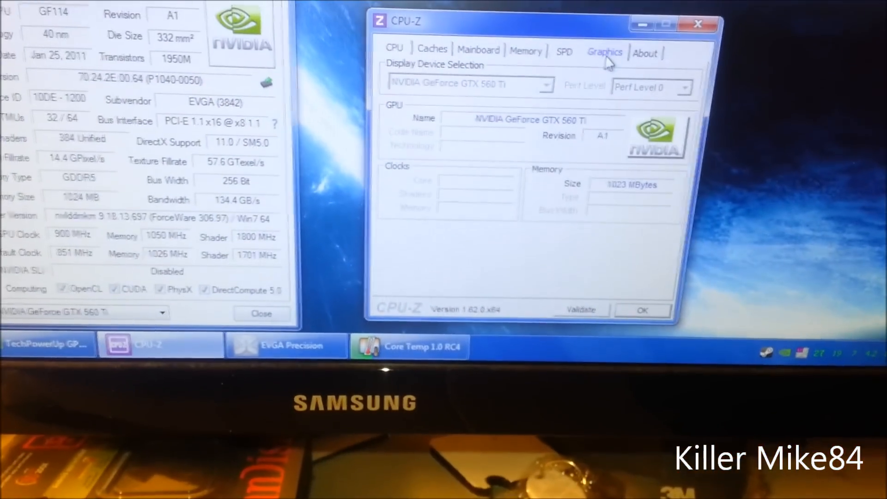
pyautogui.click(478, 50)
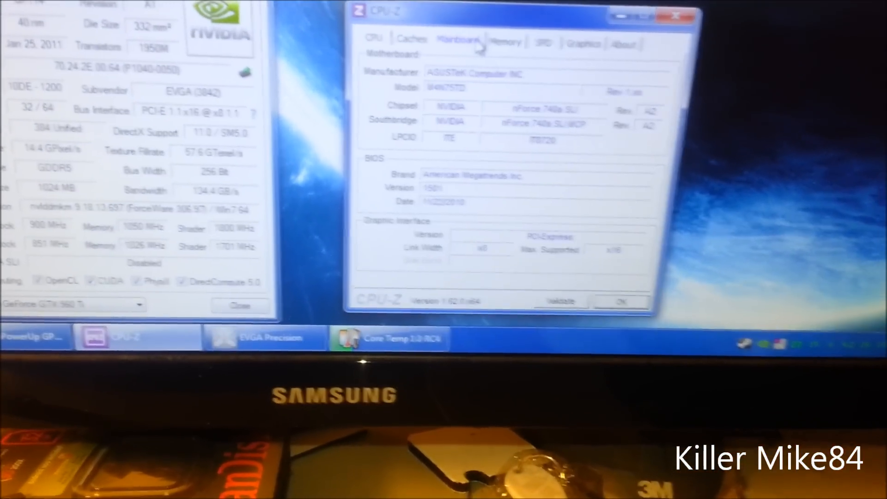
pyautogui.click(518, 64)
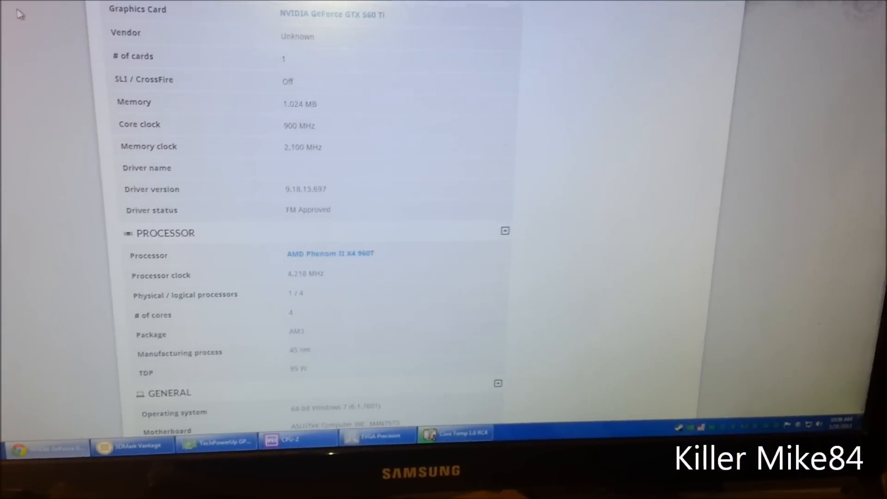
# - Scroll the 3DMark Vantage result page to the GeForce GTX 560 Ti and Phenom II X4 960T sections
pyautogui.scroll(-3)
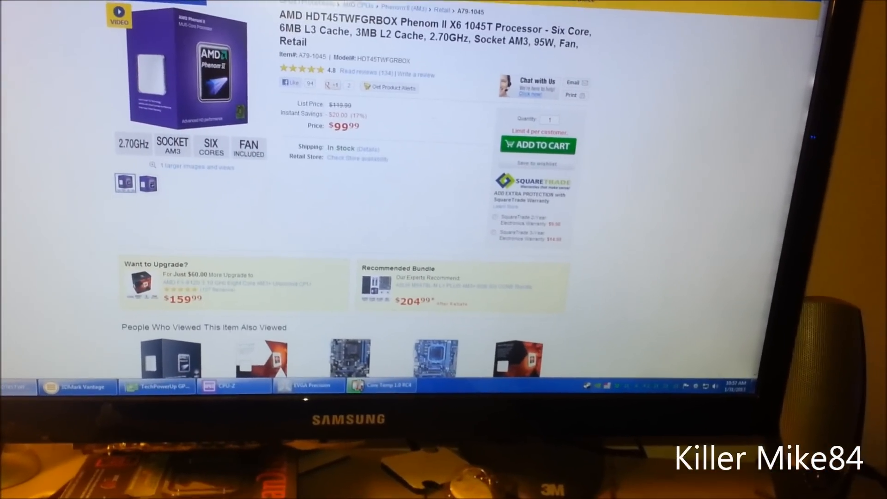
# - Scroll the Phenom II X6 1045T listing past the $20 savings, stock status and $204.99 bundle
pyautogui.scroll(-3)
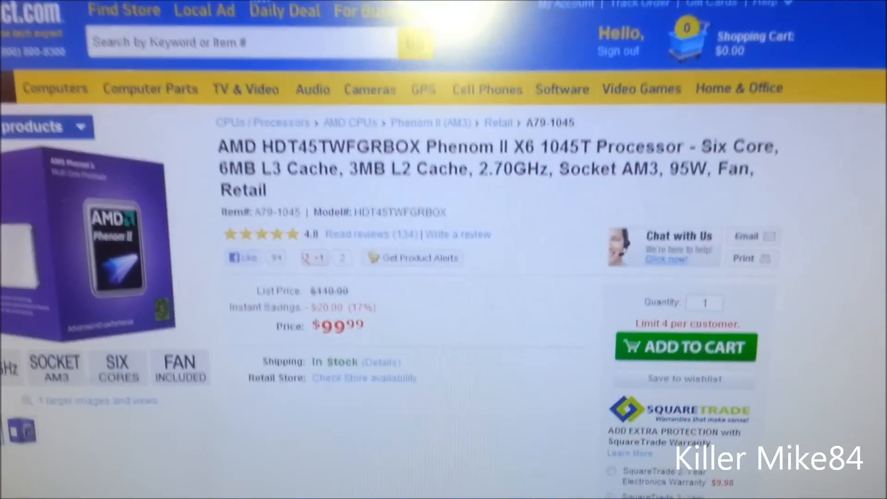
pyautogui.scroll(-3)
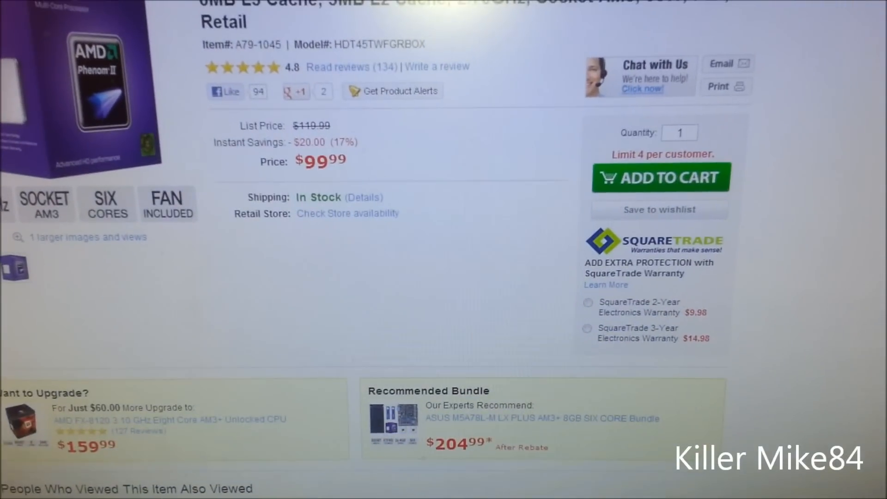
pyautogui.scroll(-3)
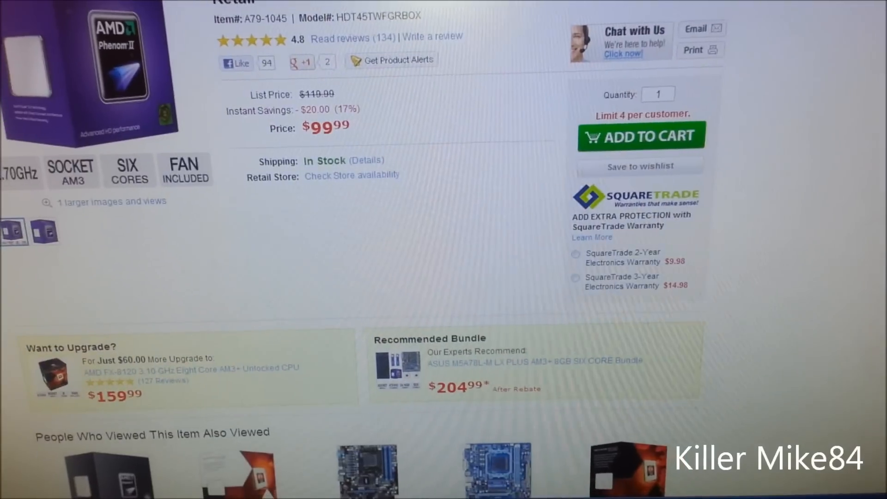